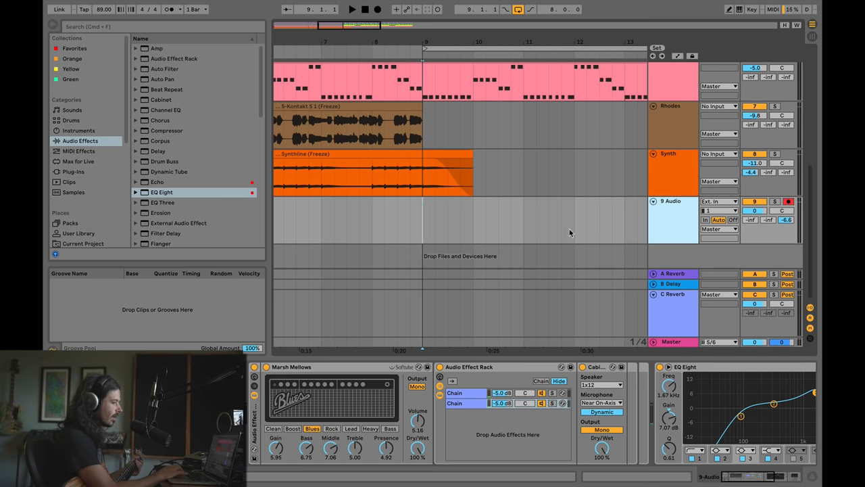
mouse_move(546, 234)
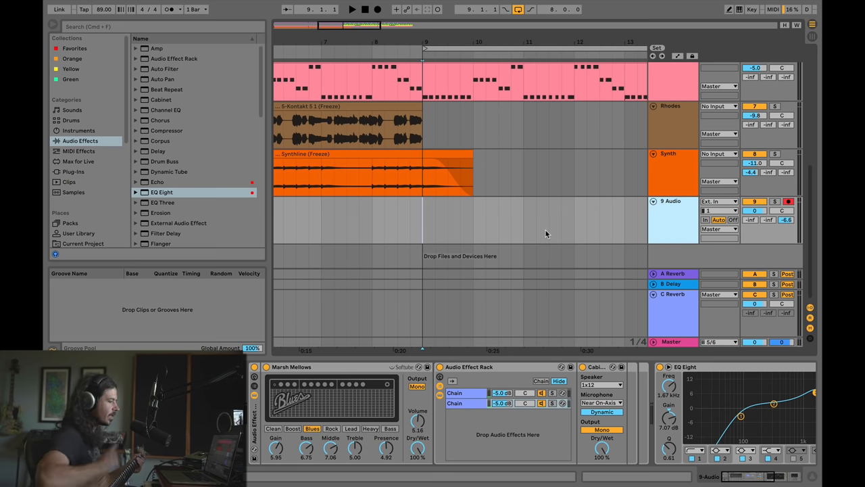
mouse_move(669, 210)
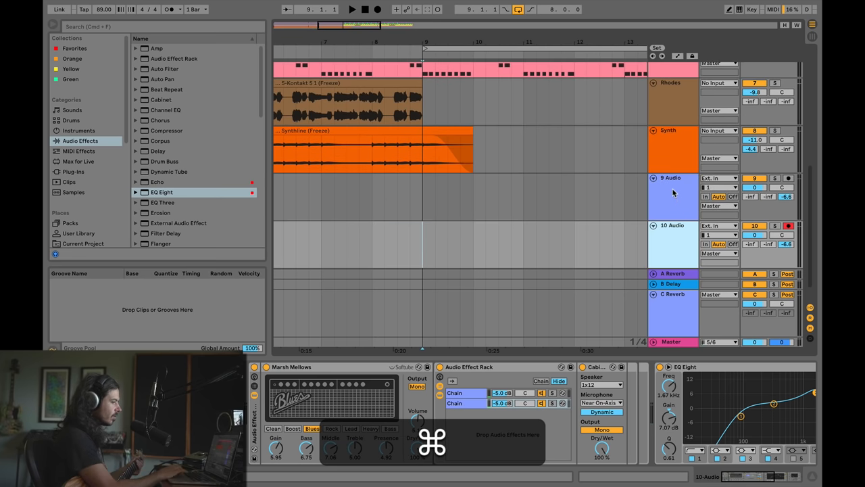
- Set 10 Audio's monitoring to Off, leaving 9 Audio on Auto
right_click(672, 192)
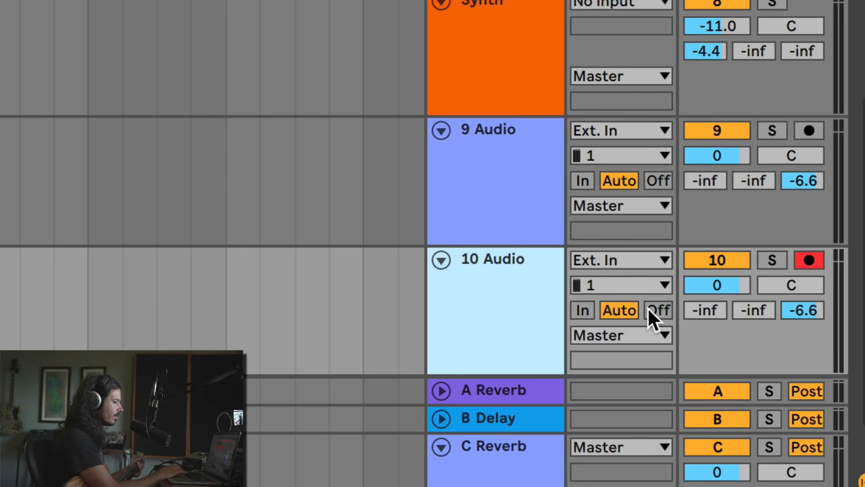
left_click(659, 310)
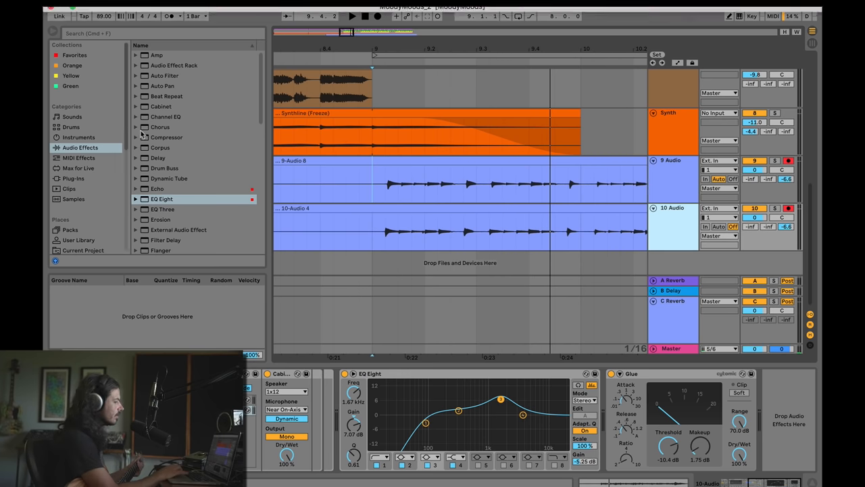
- Show Live's Audio preferences with the Buffer Size list open at 512 samples
left_click(80, 12)
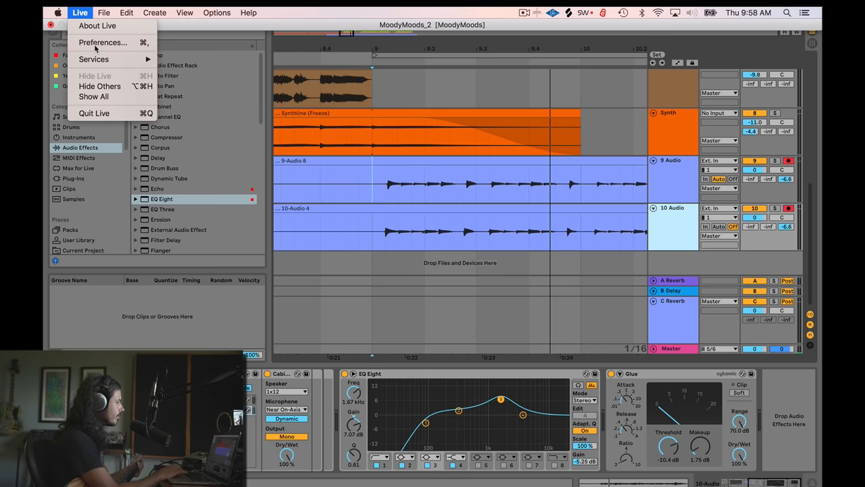
left_click(103, 42)
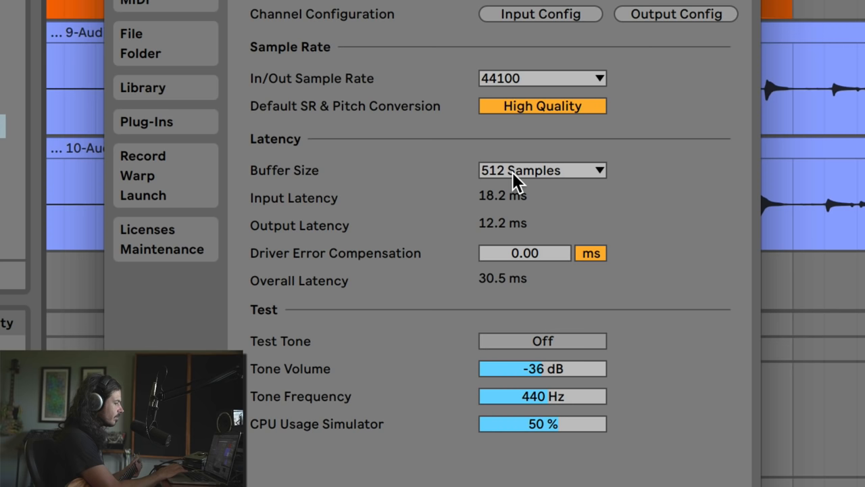
mouse_move(539, 181)
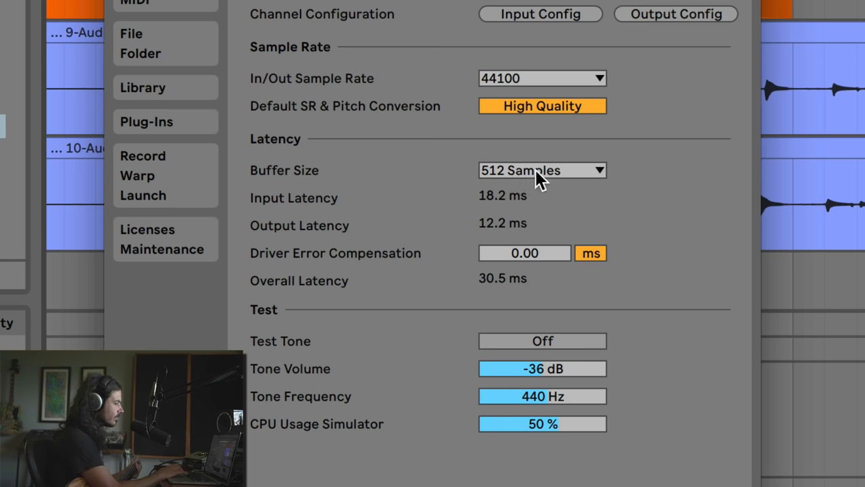
left_click(541, 170)
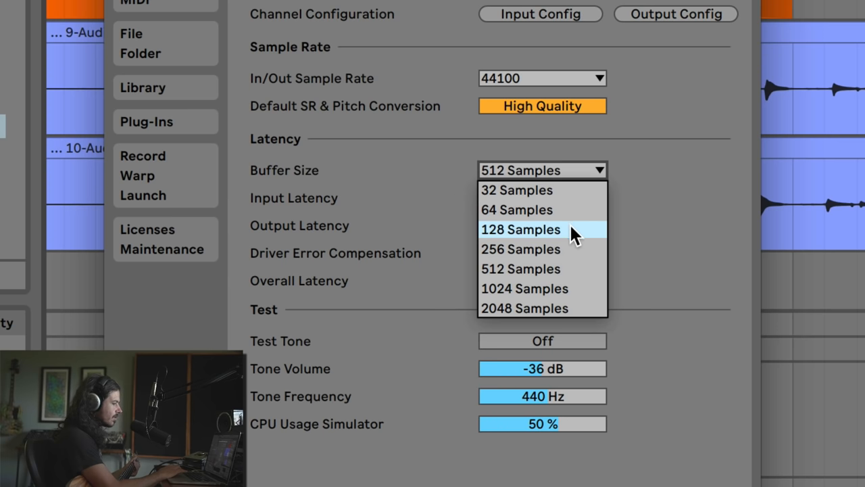
mouse_move(578, 227)
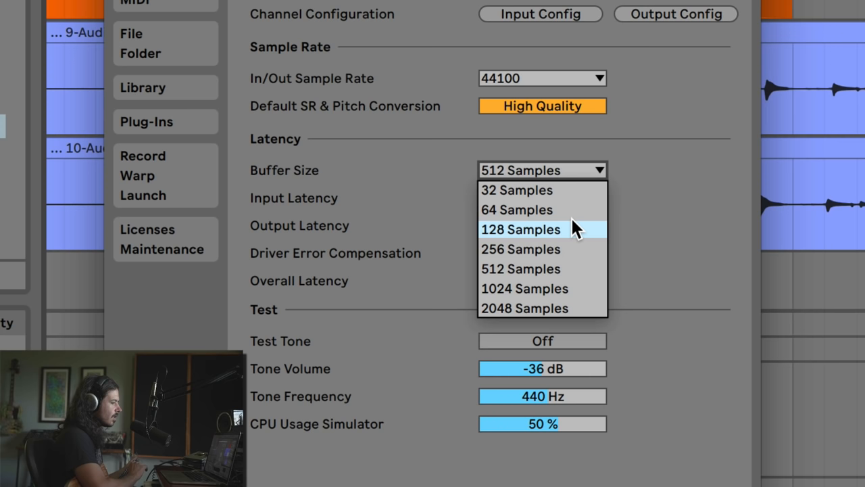
mouse_move(527, 190)
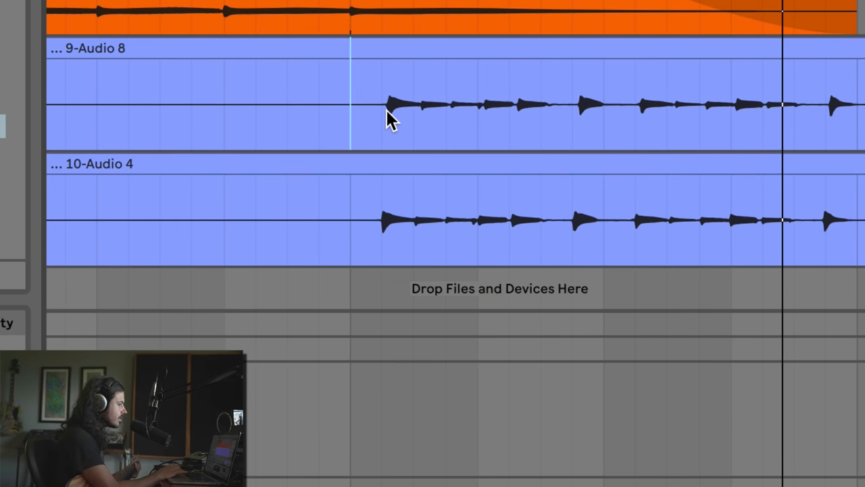
mouse_move(358, 48)
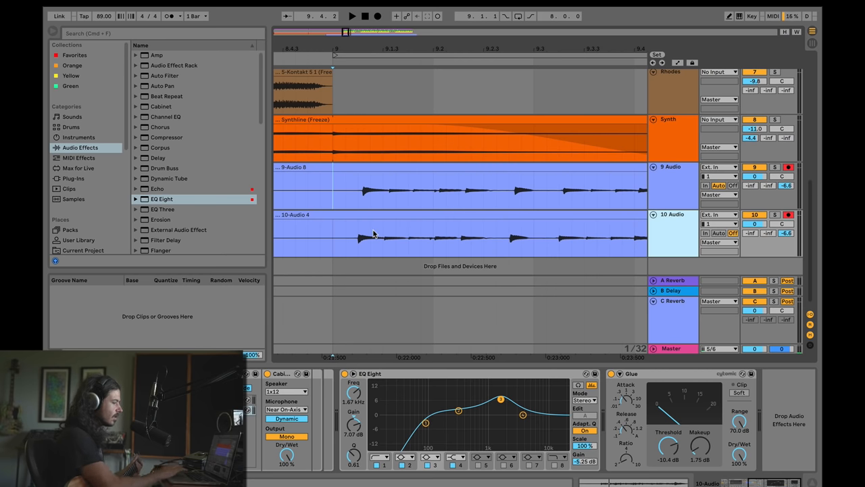
mouse_move(485, 240)
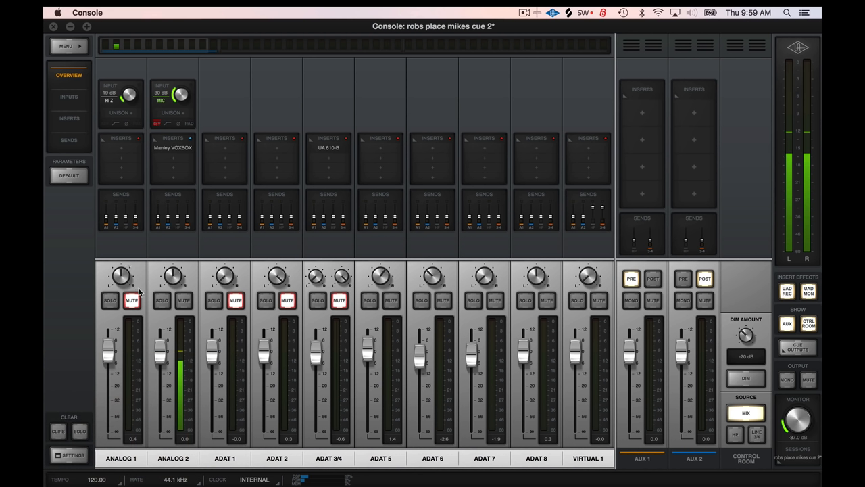
- Unmute the Analog 1 guitar input channel in the UAD Console mixer
left_click(131, 300)
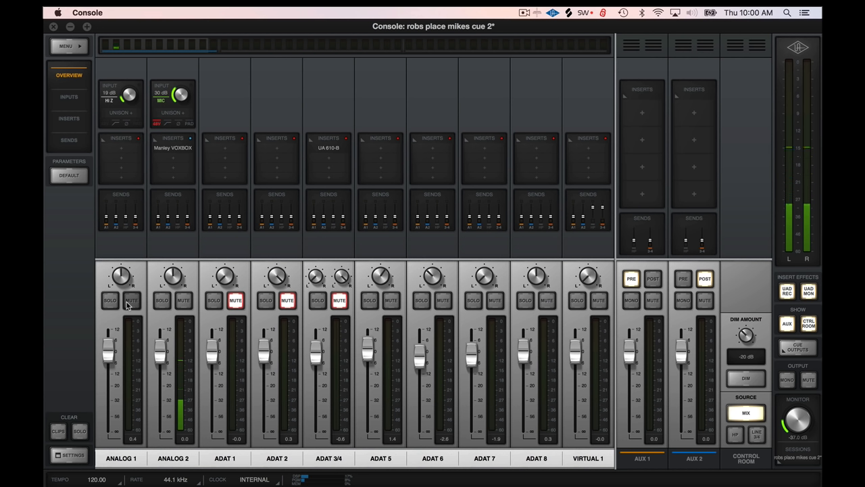
left_click(132, 300)
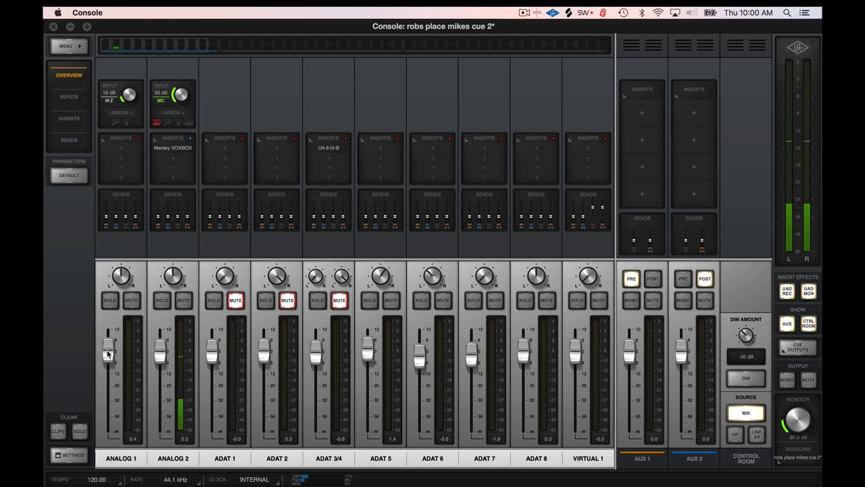
left_click_drag(108, 351, 109, 346)
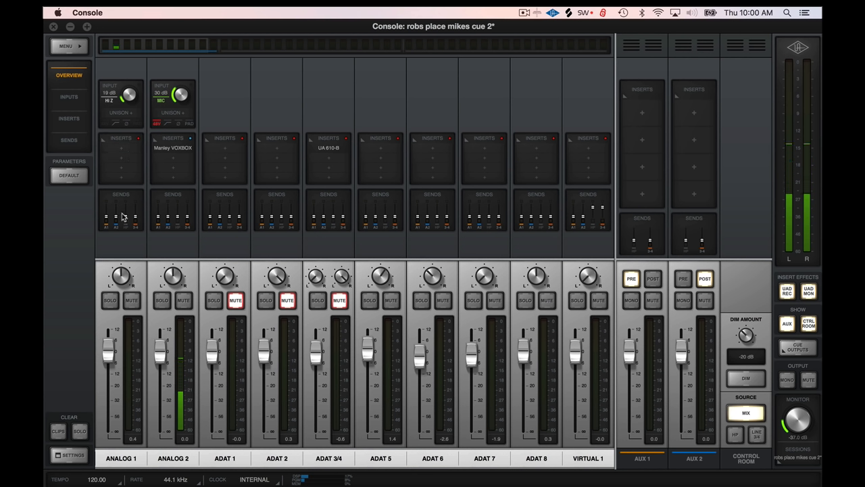
mouse_move(196, 254)
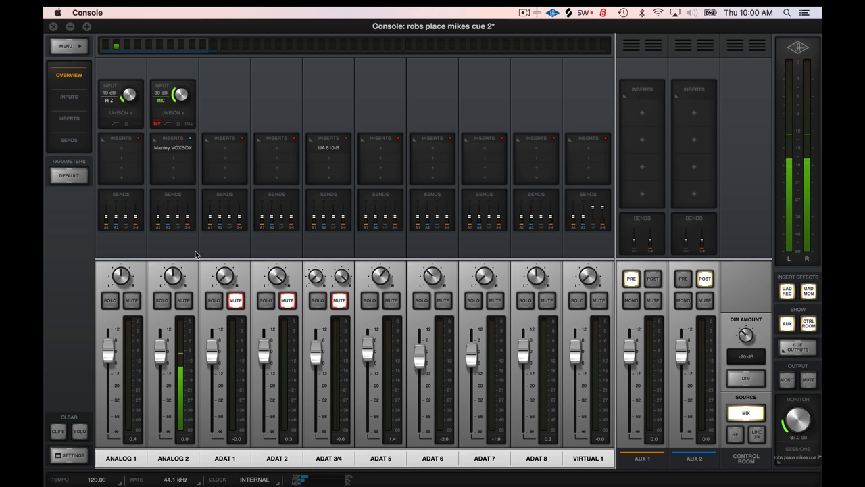
mouse_move(144, 262)
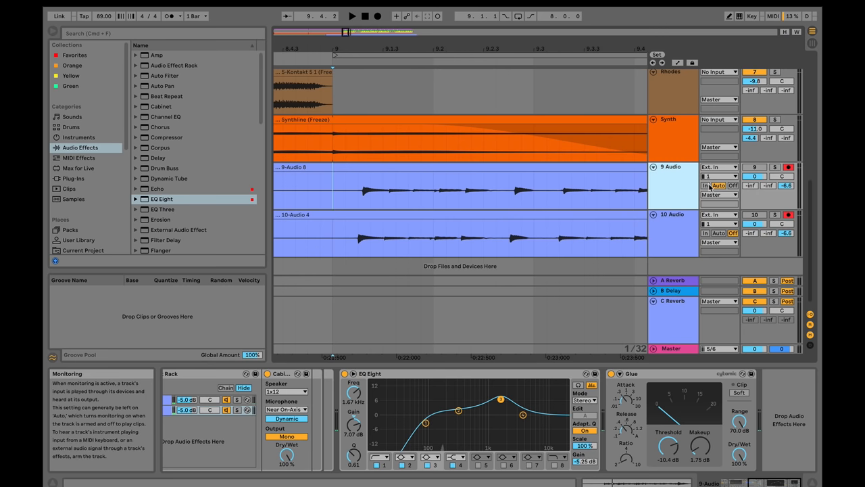
mouse_move(712, 187)
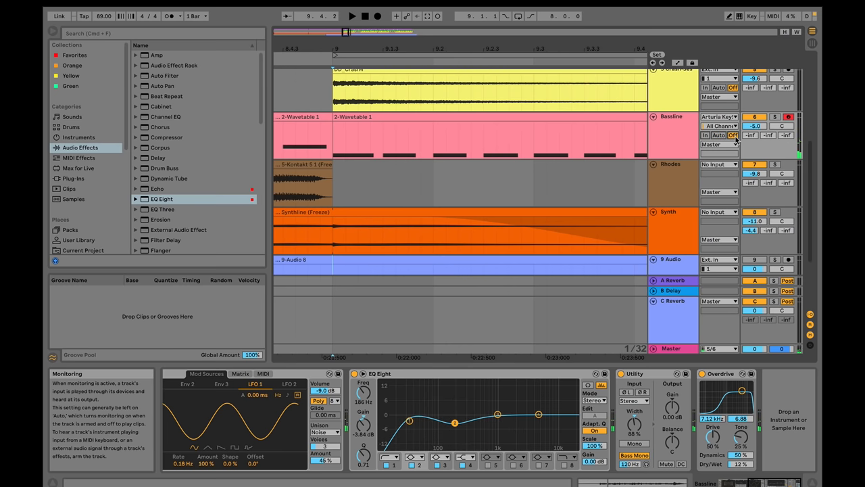
scroll("down", 3)
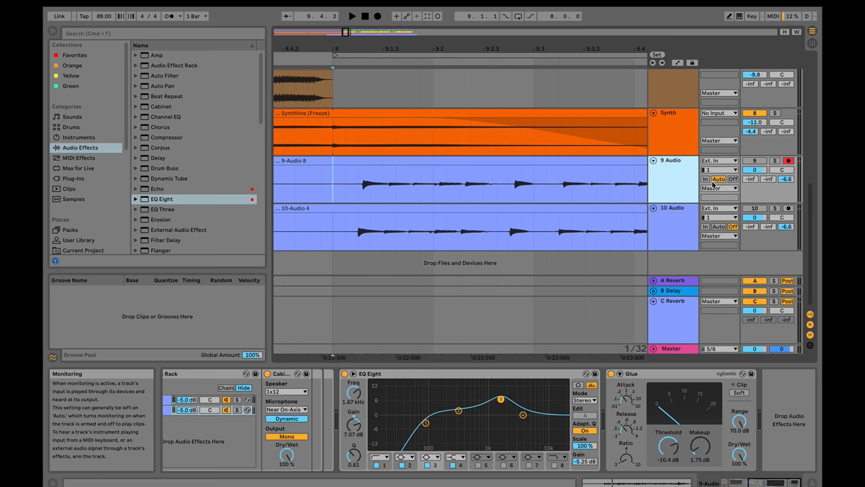
mouse_move(674, 212)
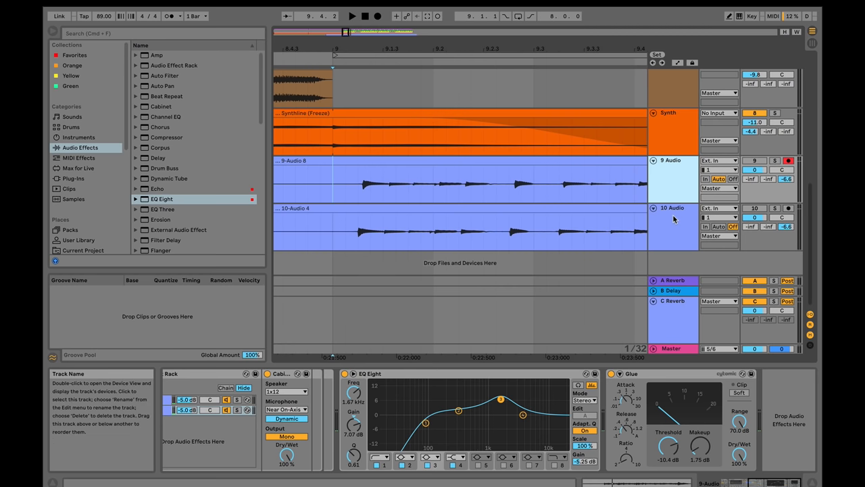
mouse_move(674, 197)
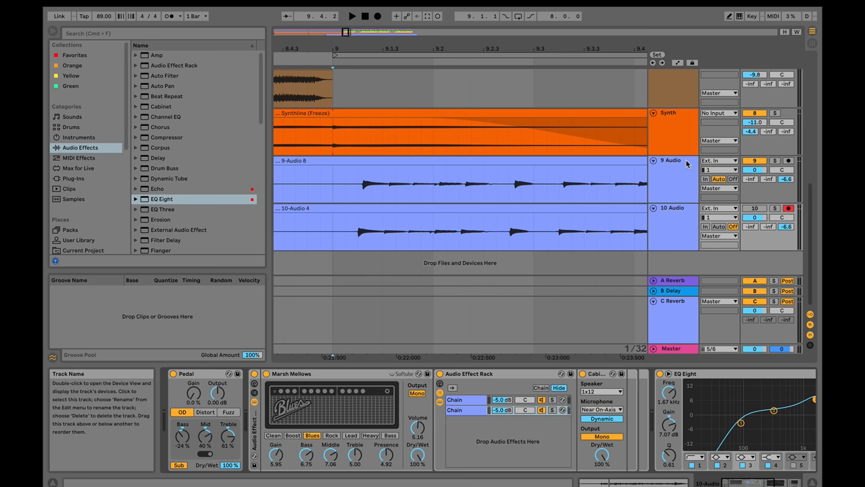
- Arm 10 Audio instead of 9 Audio and select its recorded clip
left_click(672, 207)
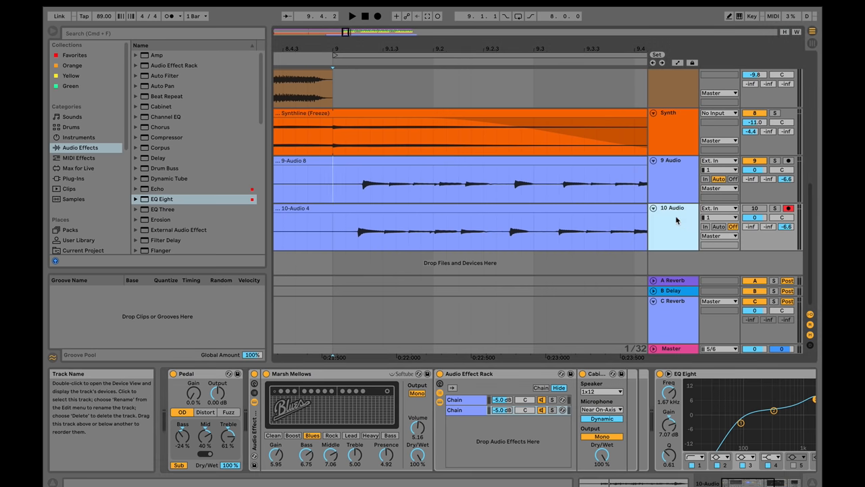
left_click(672, 226)
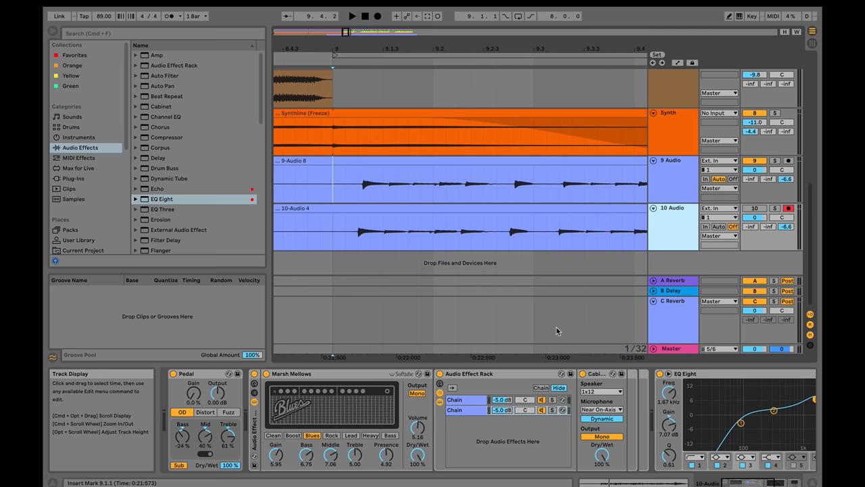
left_click(459, 230)
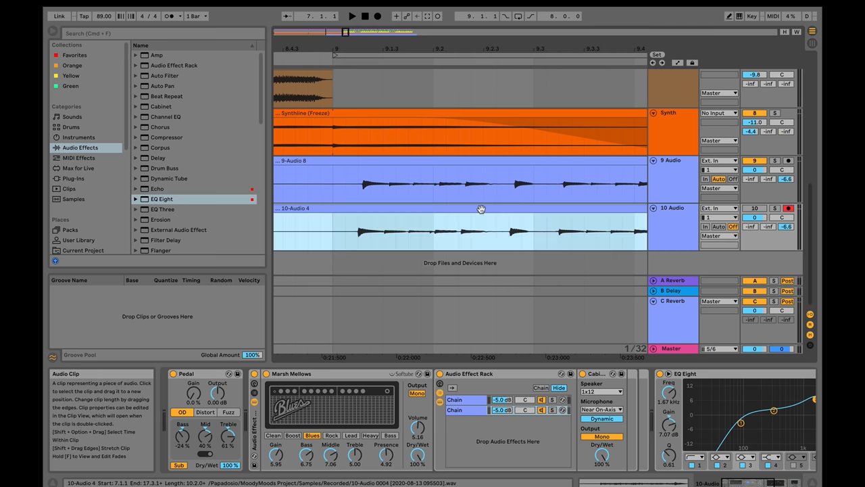